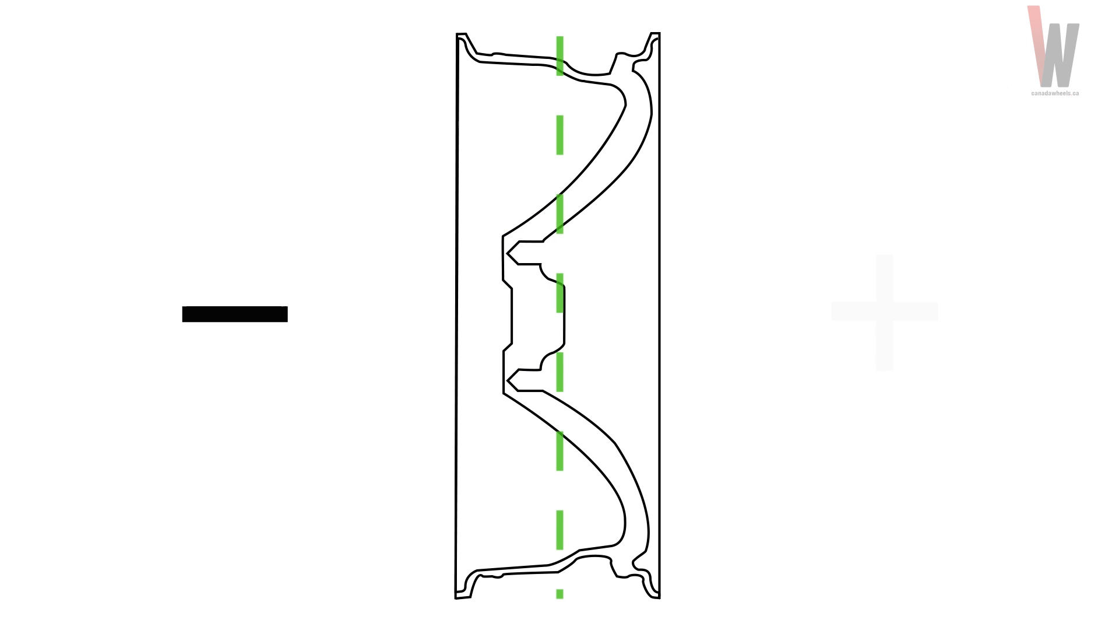
left_click(887, 312)
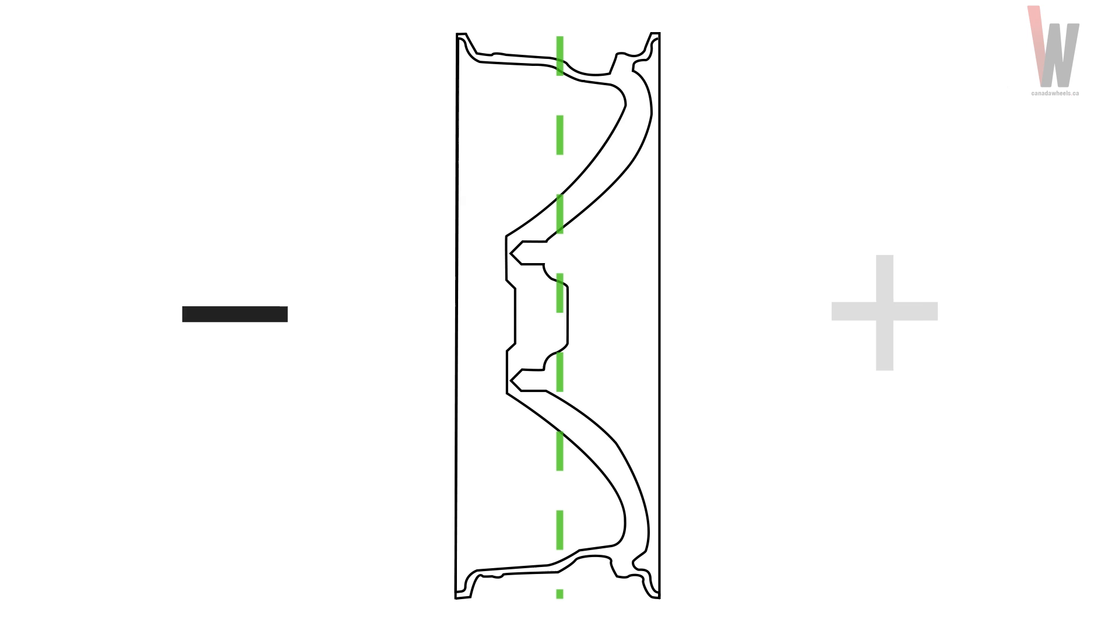
left_click(885, 310)
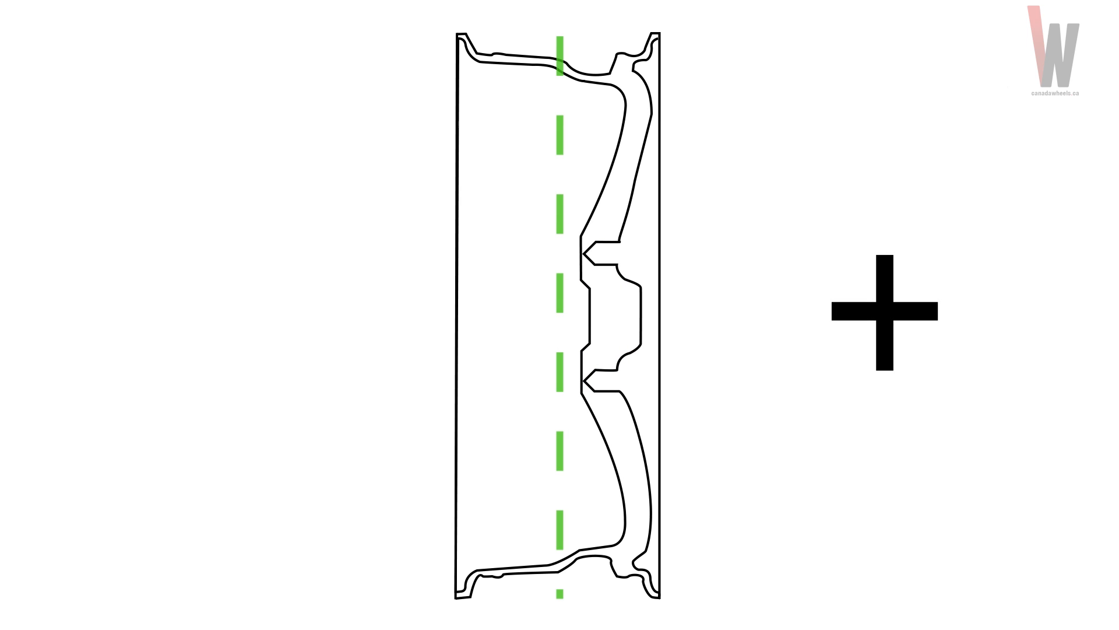